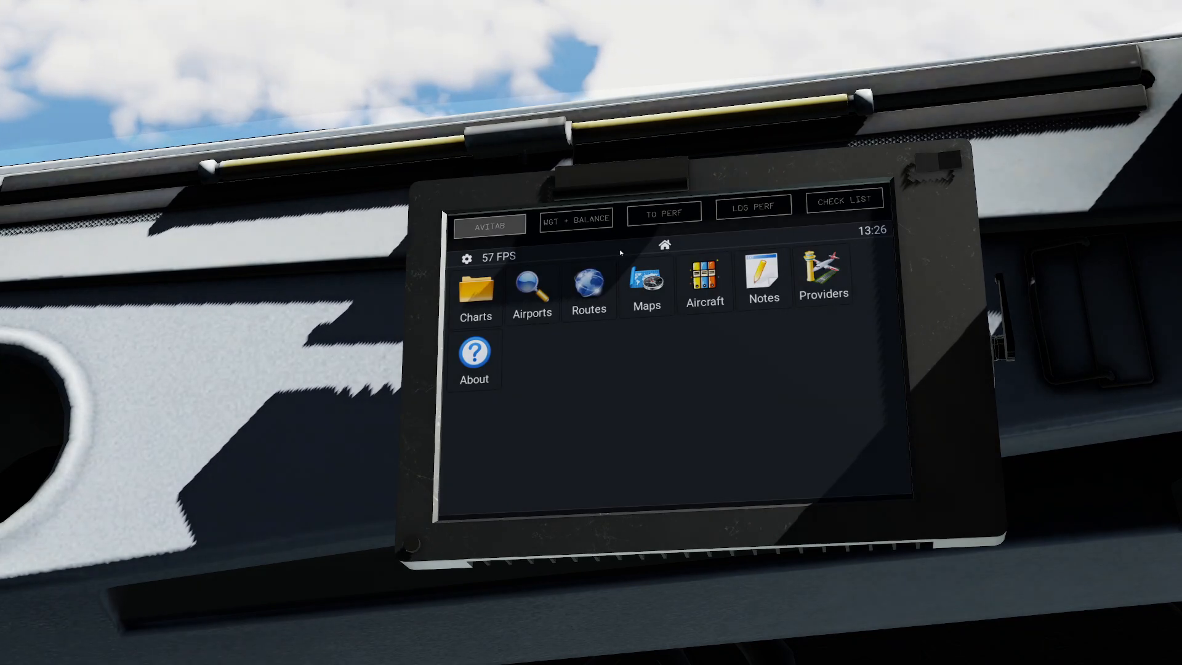
# Open the ENGMEDDH OFP file for flight EW7199 Oslo to Hamburg from Charts/Files.
pyautogui.click(476, 287)
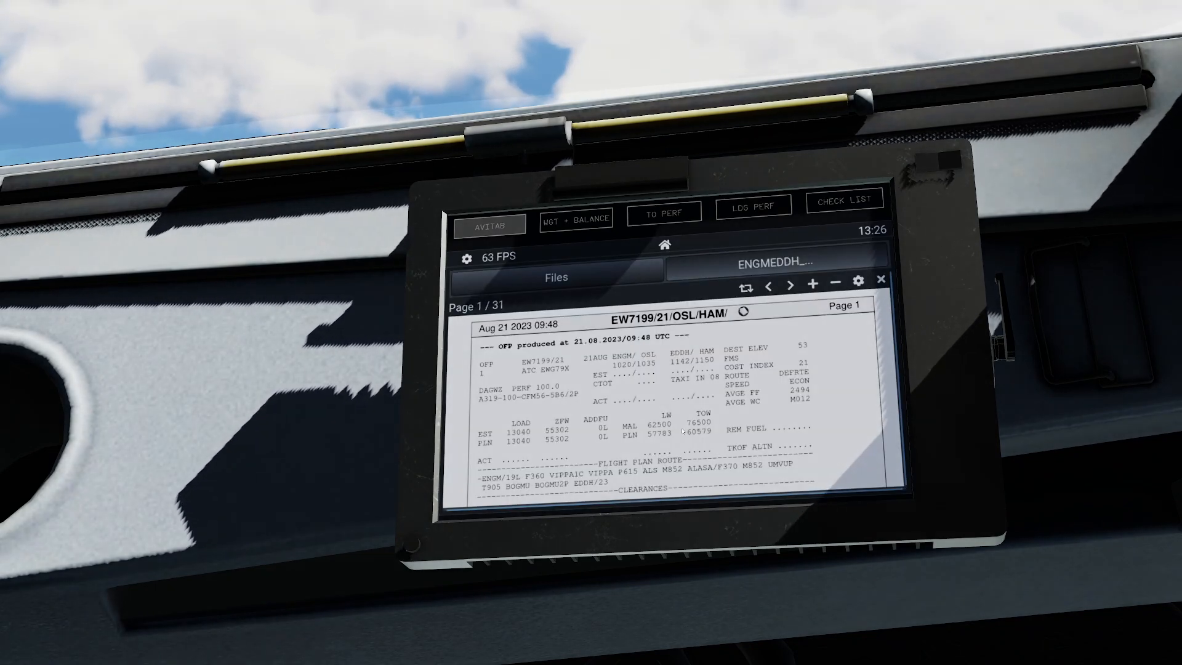
pyautogui.scroll(-3)
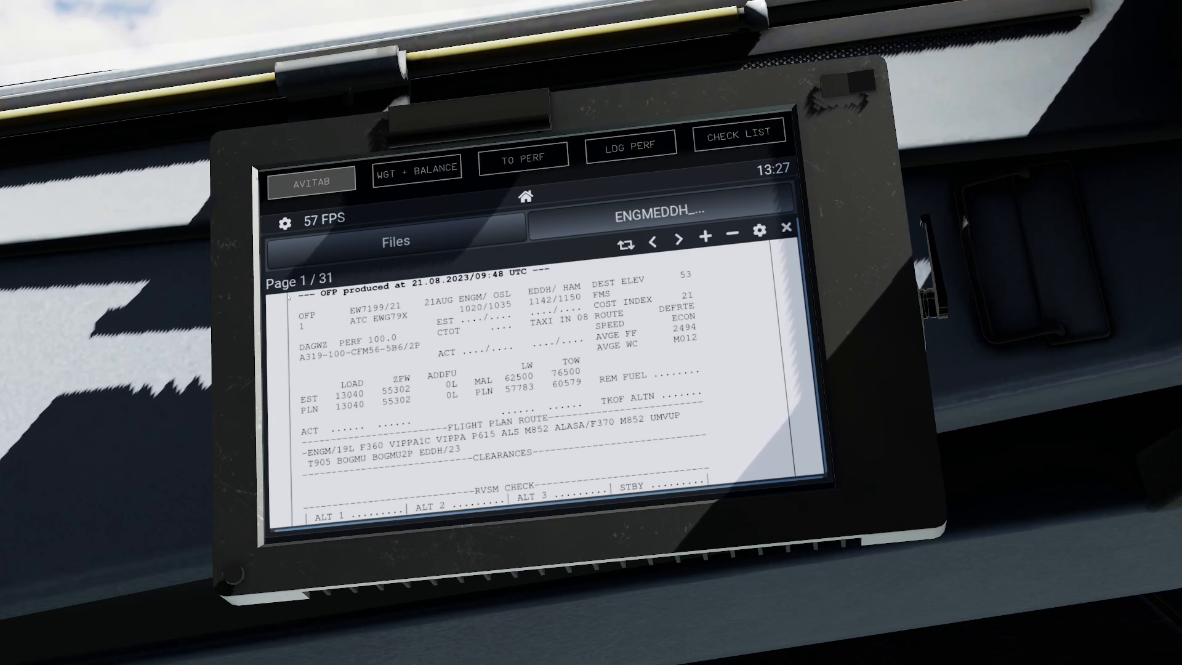
pyautogui.moveTo(47, 530)
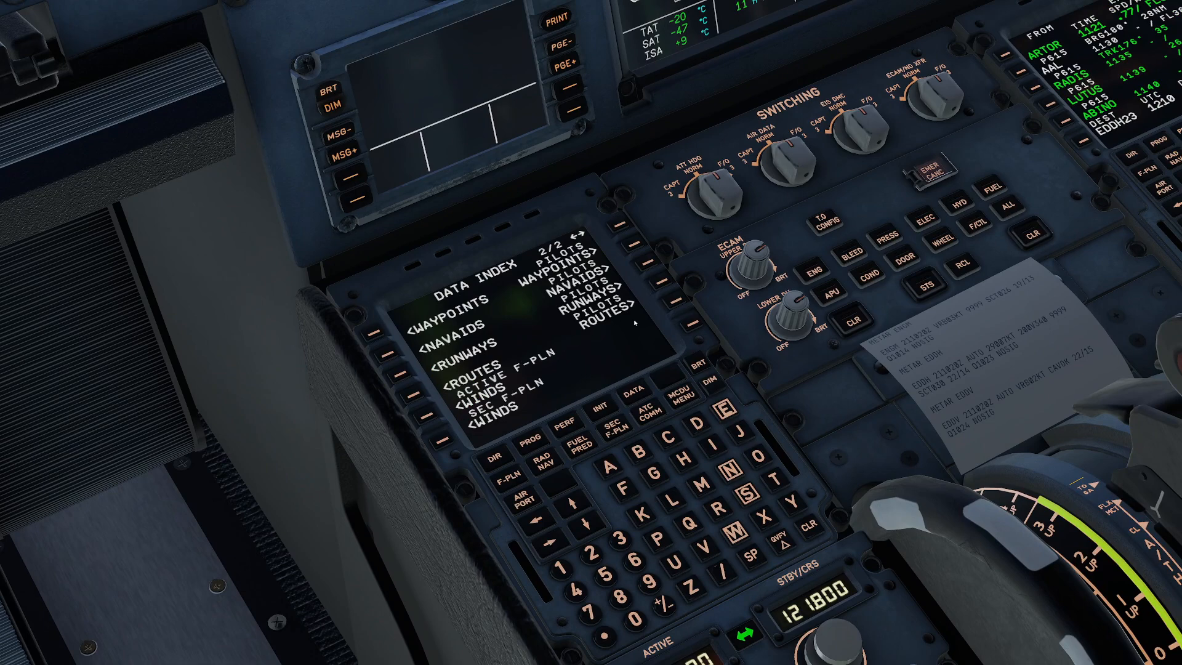
pyautogui.moveTo(620, 326)
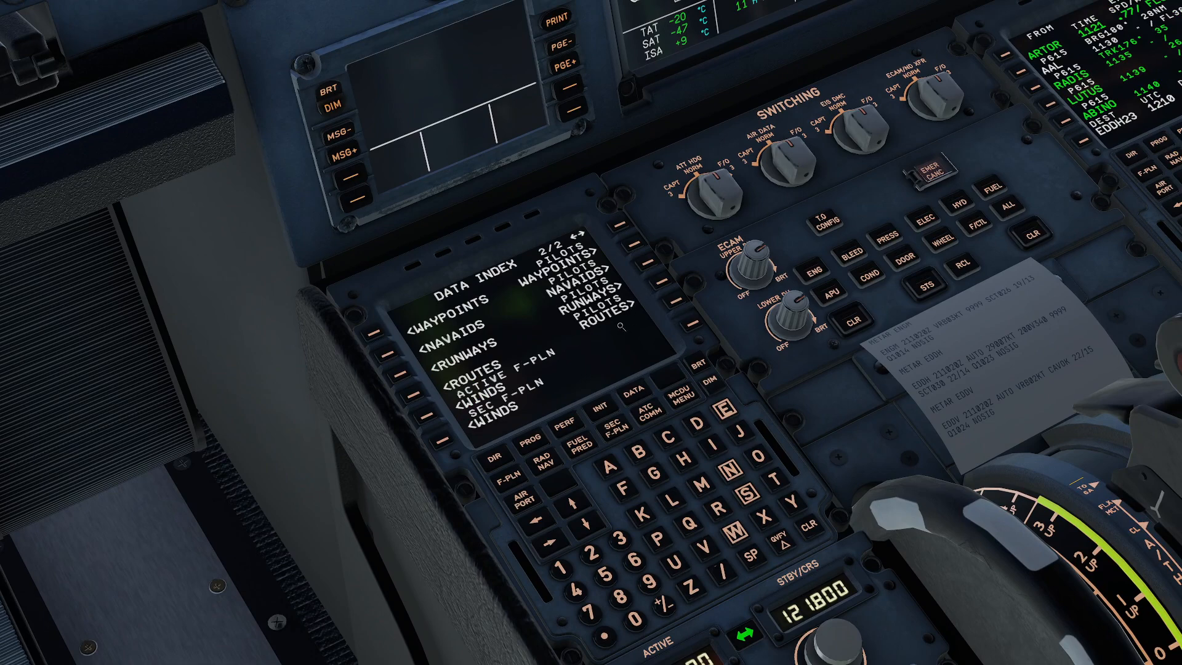
pyautogui.moveTo(510, 310)
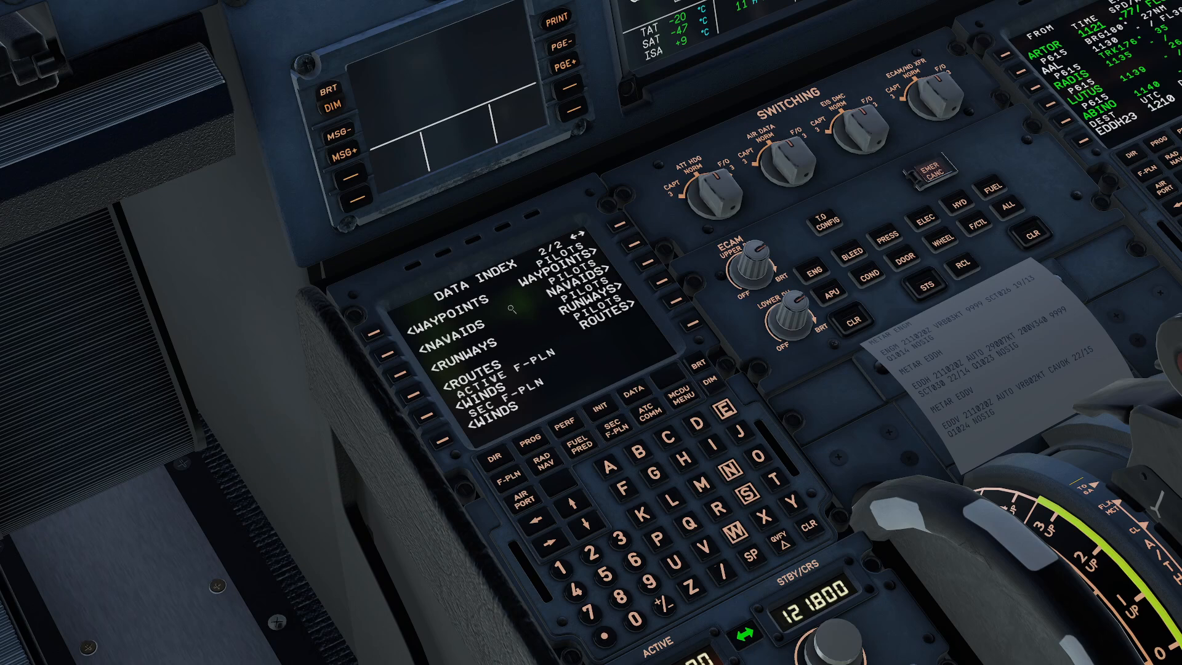
pyautogui.moveTo(580, 298)
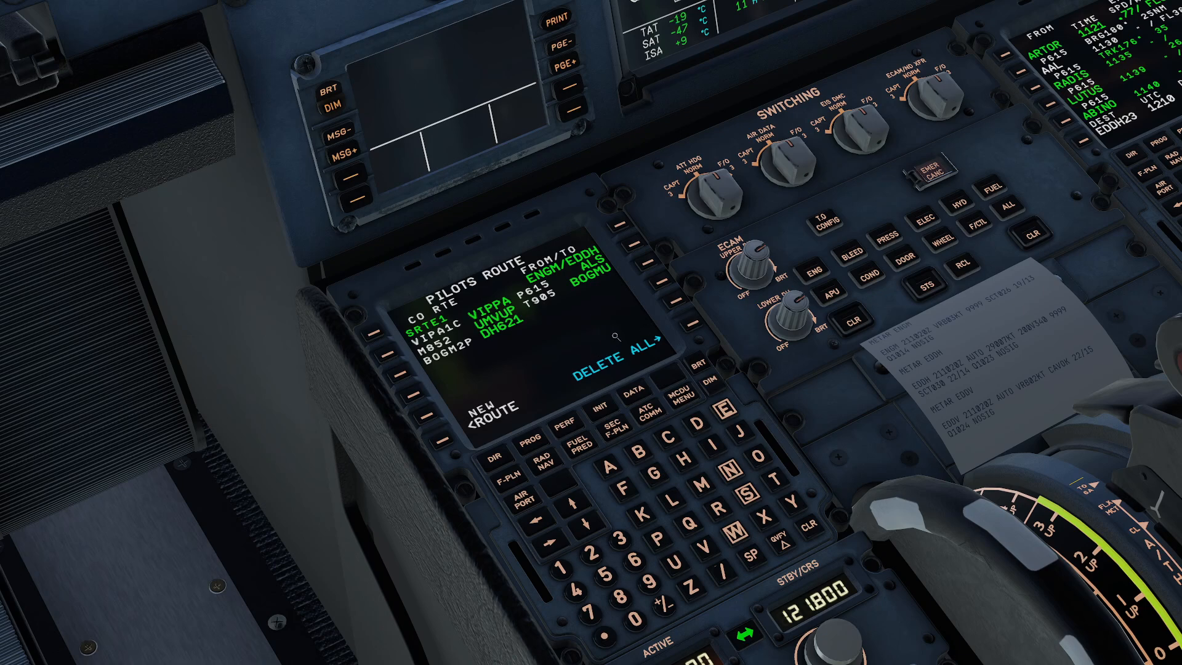
pyautogui.moveTo(681, 331)
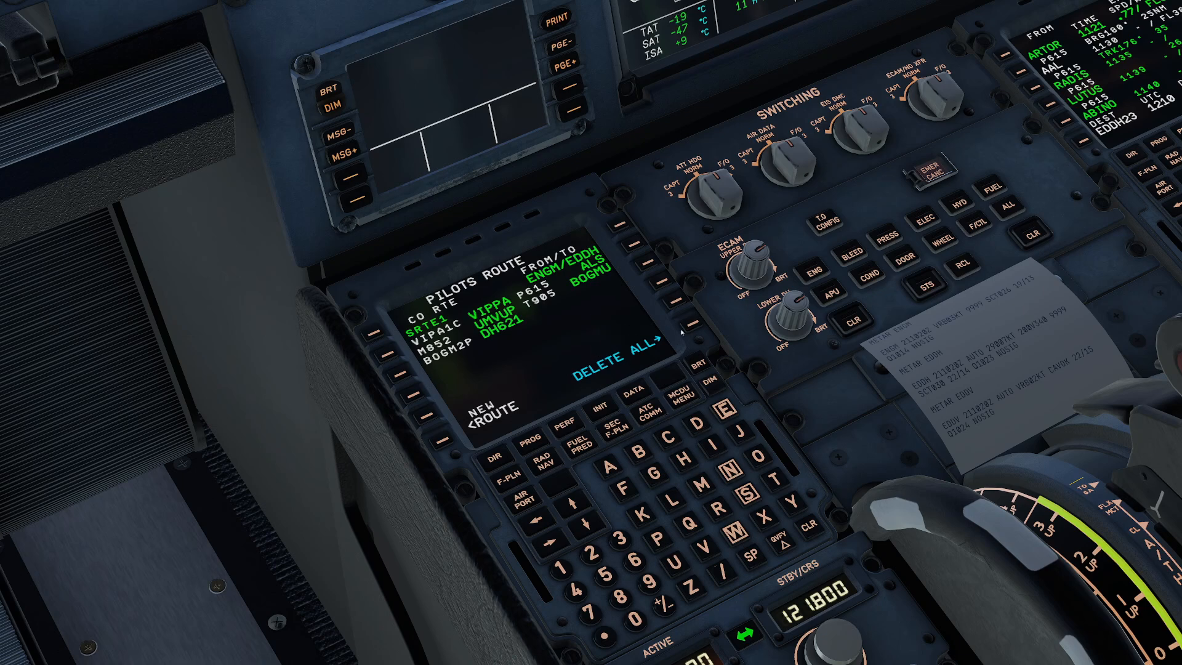
pyautogui.moveTo(444, 441)
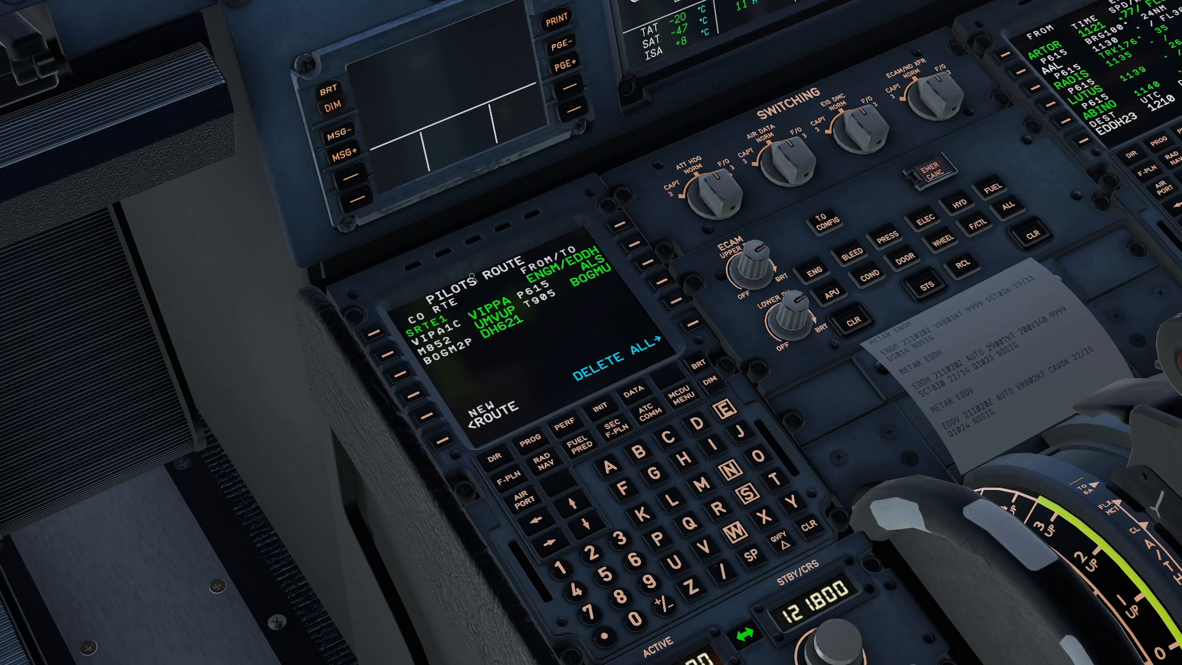
pyautogui.moveTo(608, 341)
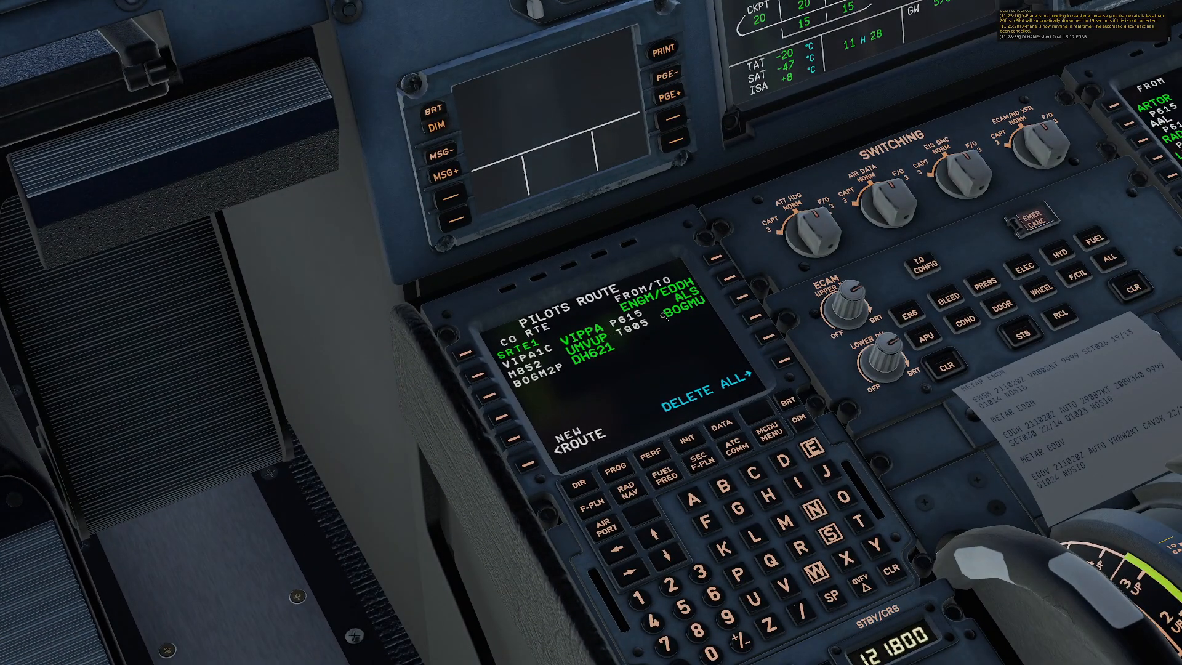
pyautogui.moveTo(552, 377)
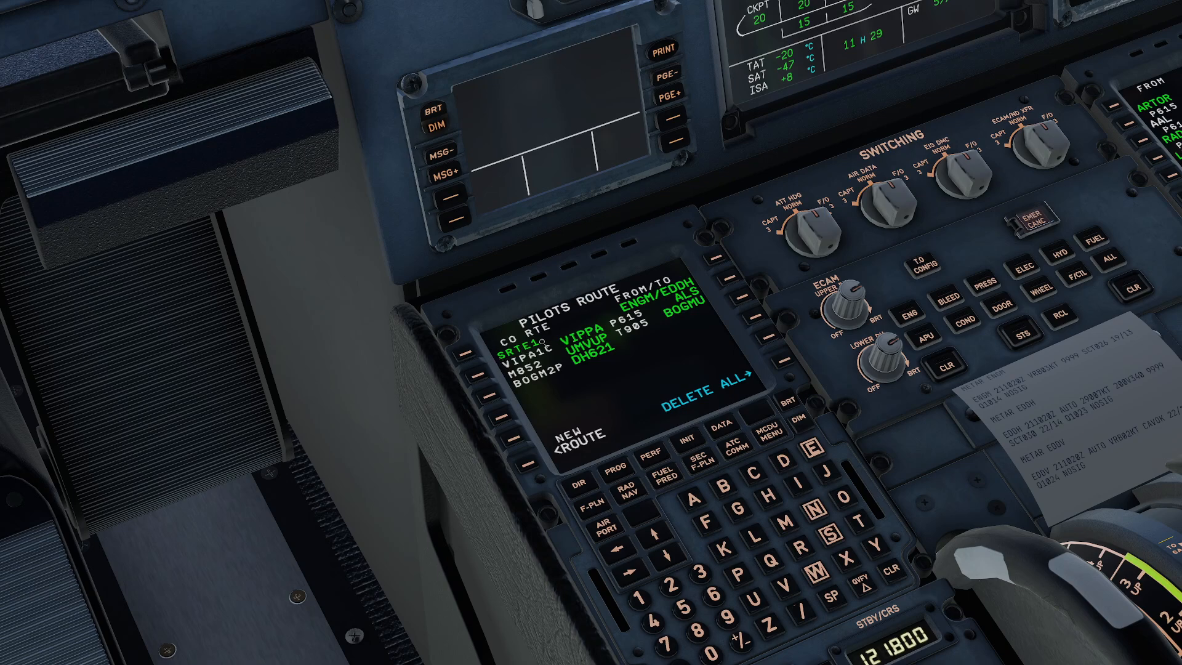
# Bring up the MCDU INIT page showing ENGM/EDDH, EW79X, alternate EDDV and FL380.
pyautogui.click(686, 437)
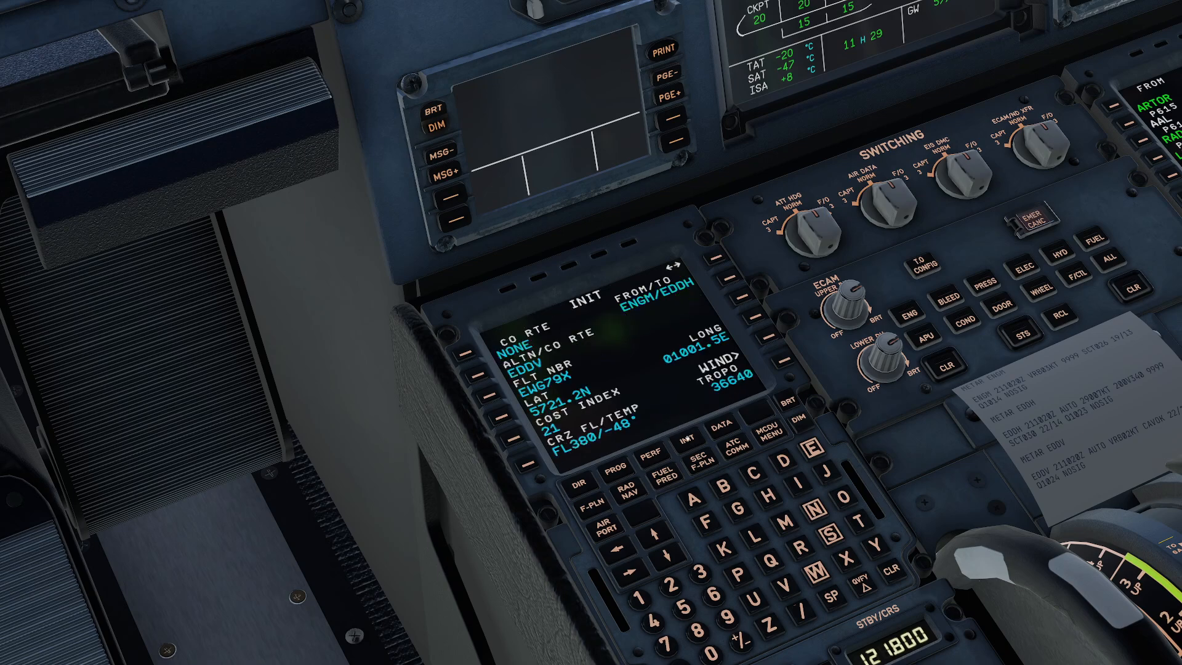